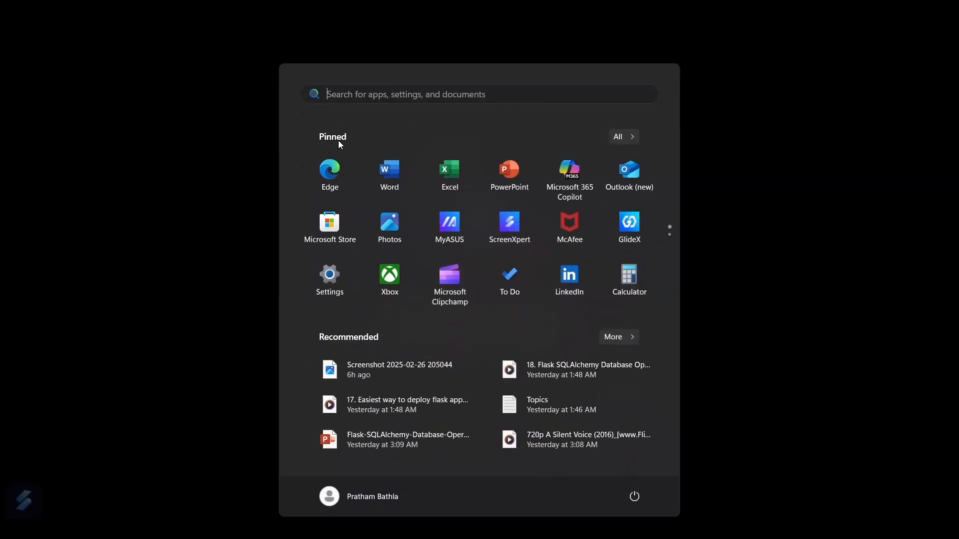
Launch Visual Studio Code from the Start menu search 'vs' on the Matplotlib recent folder.
text(vs)
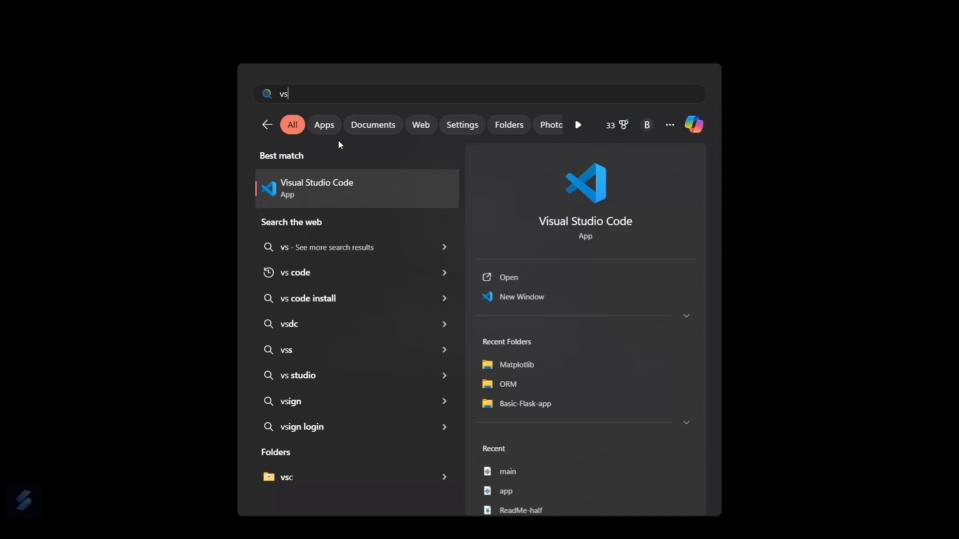
click(316, 188)
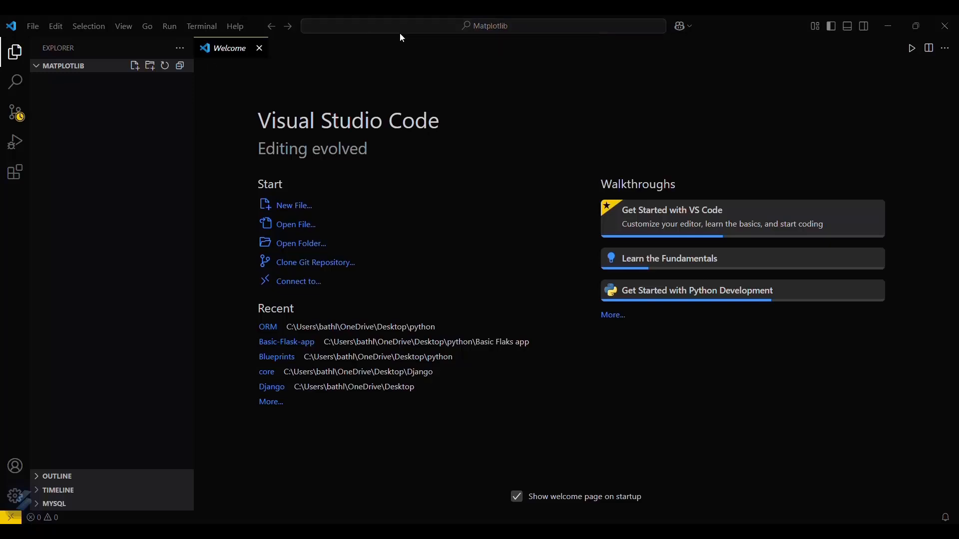
Run 'Python: Create Environment' from the Command Palette to create a Venv in the folder.
click(490, 25)
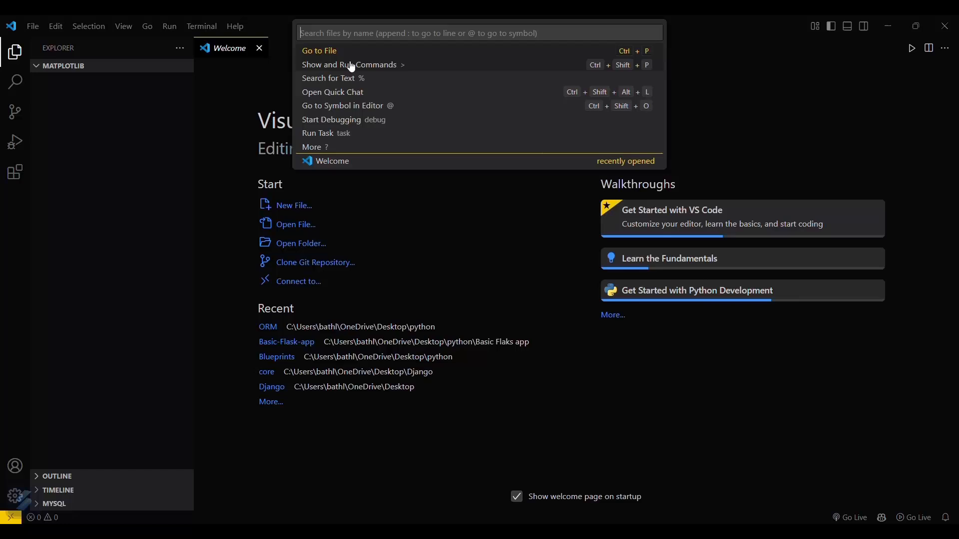
click(349, 64)
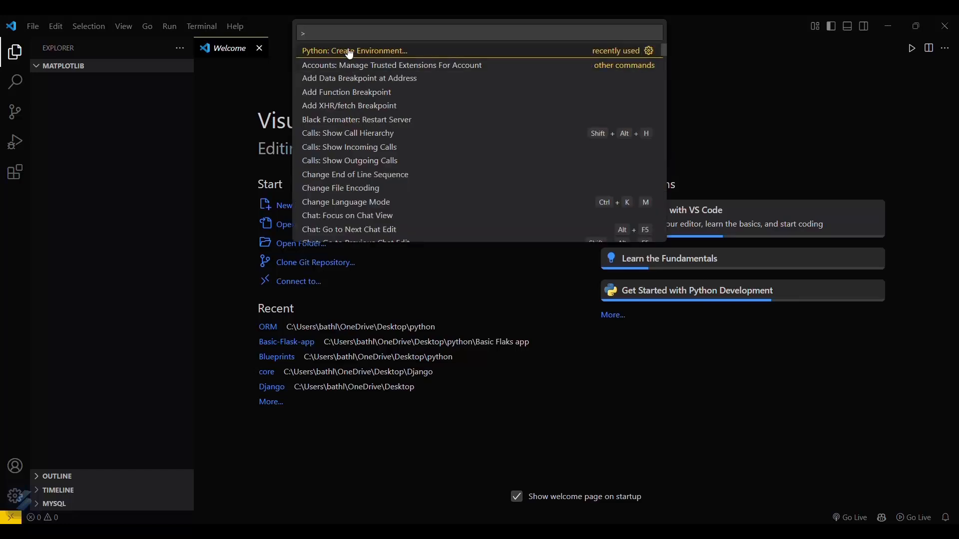
click(355, 50)
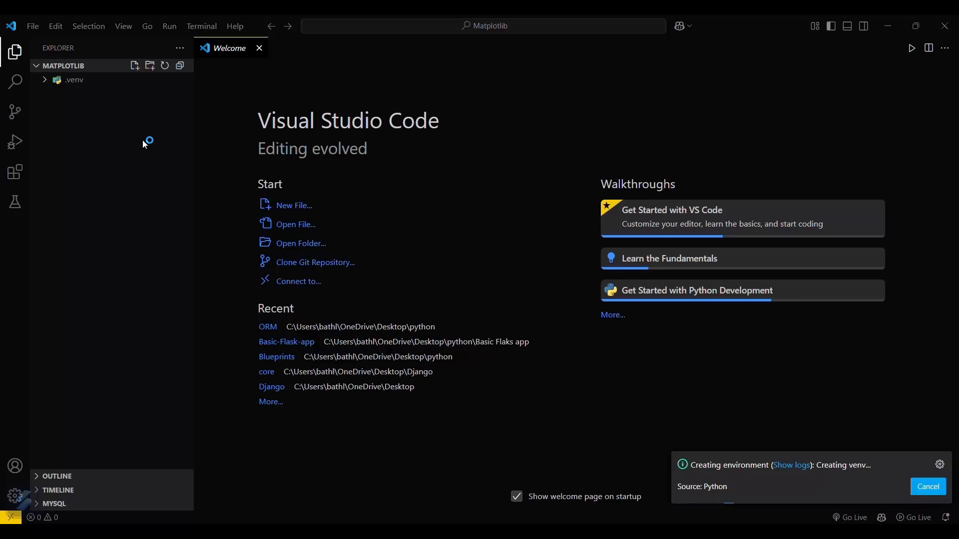
mouse_move(118, 116)
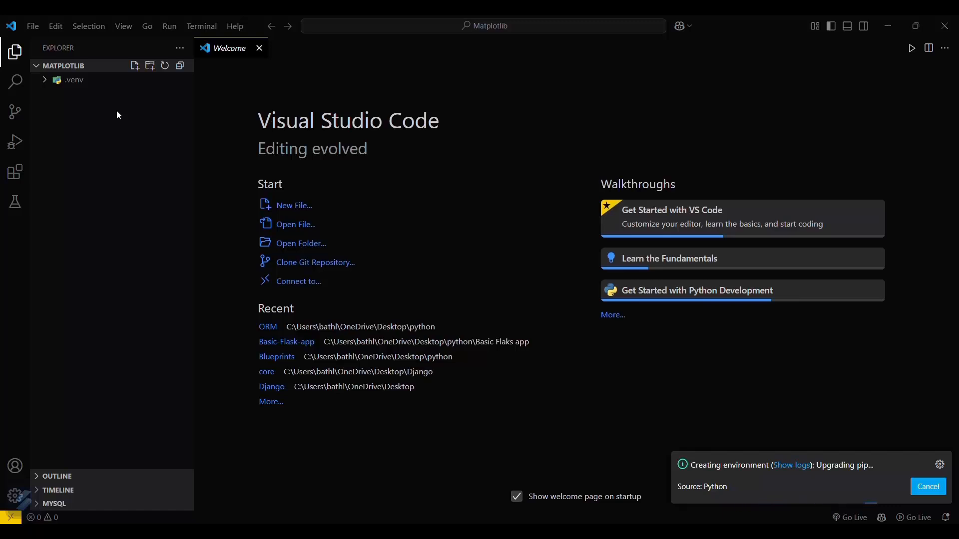
mouse_move(136, 98)
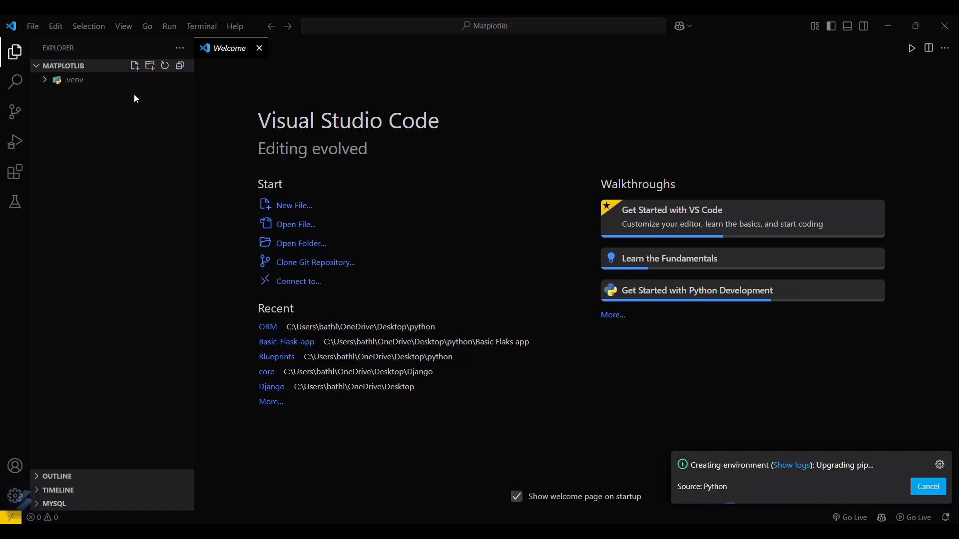
Run 'pip install matplotlib' in a new terminal, installing matplotlib 3.10.0 and dependencies.
click(201, 26)
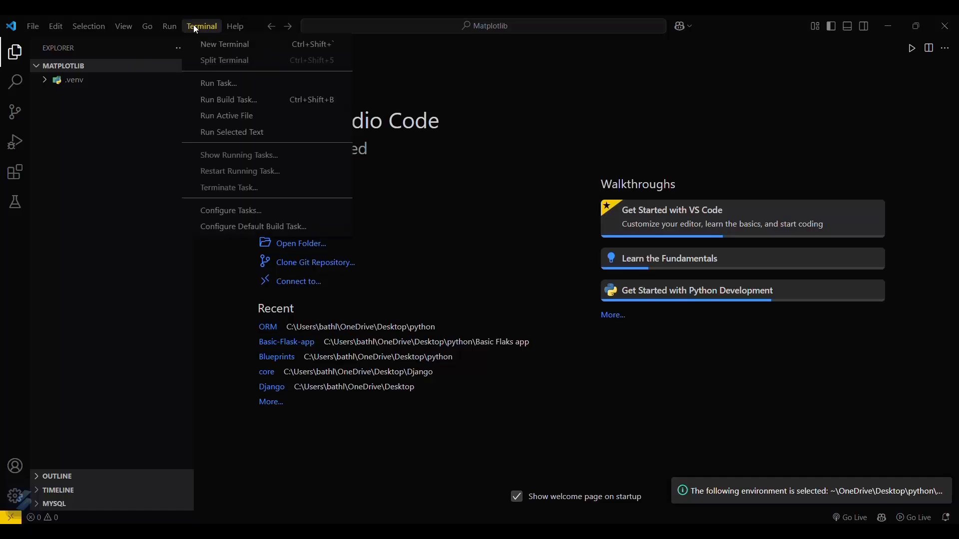
click(224, 44)
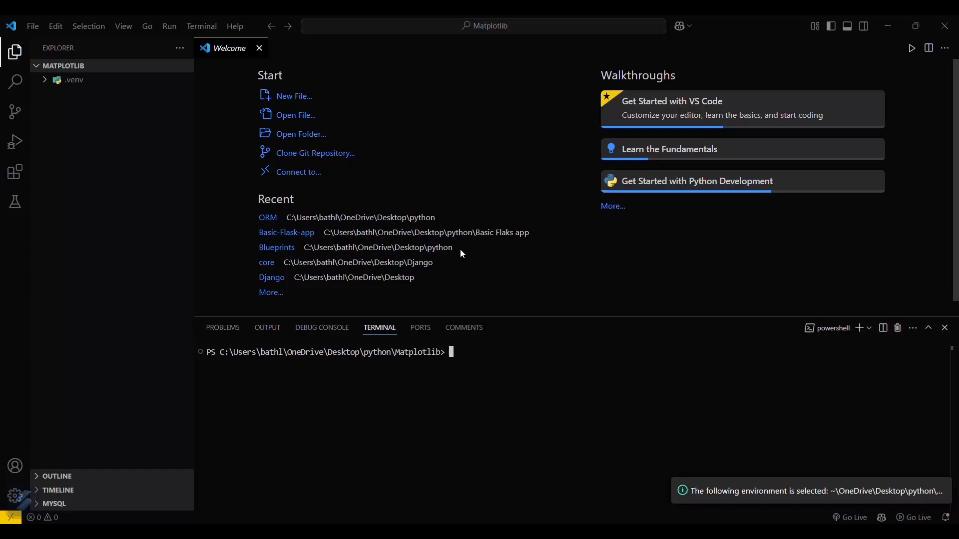
text(pip in)
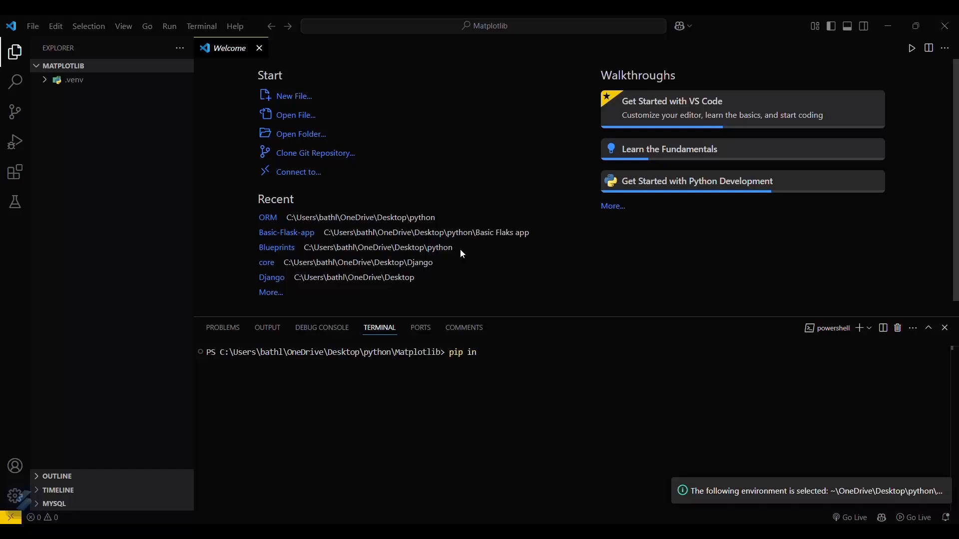
text(stall m)
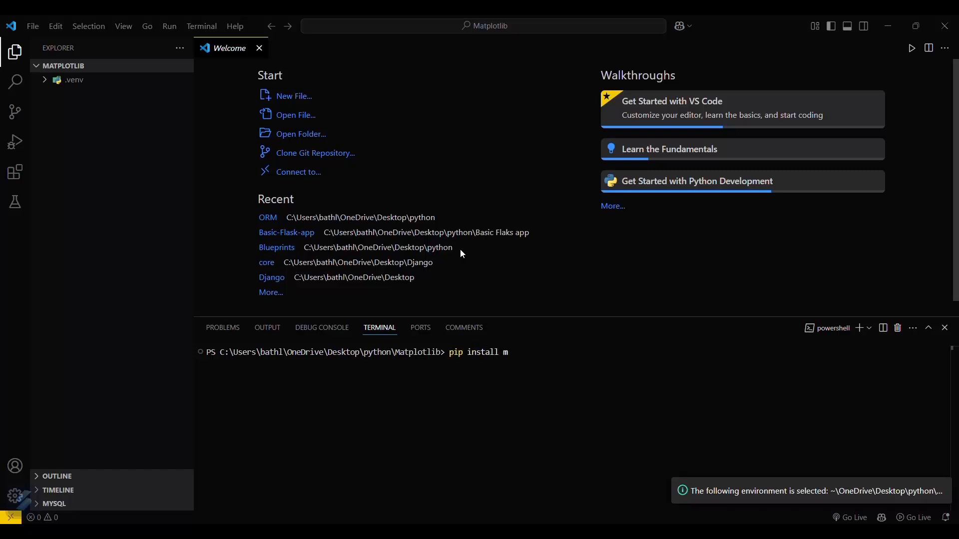
text(atp)
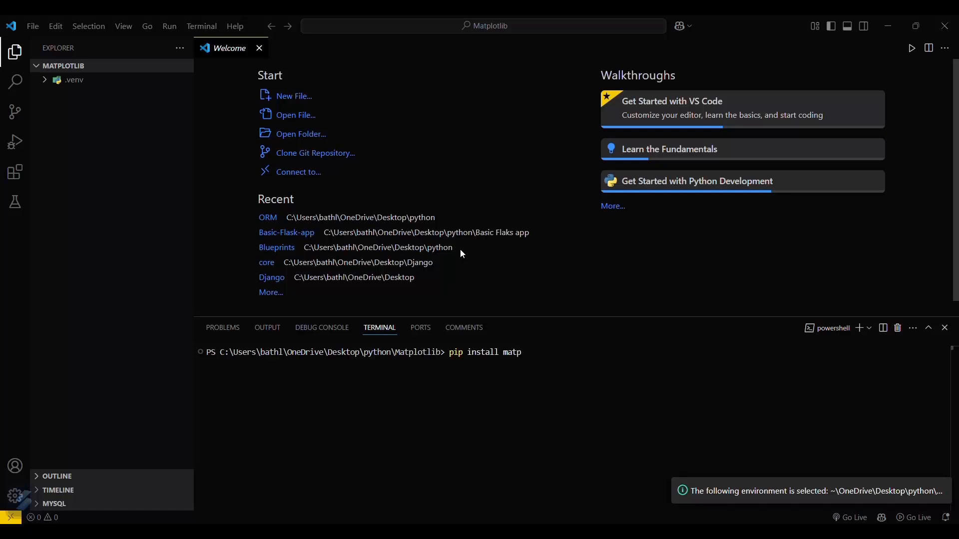
text(otl)
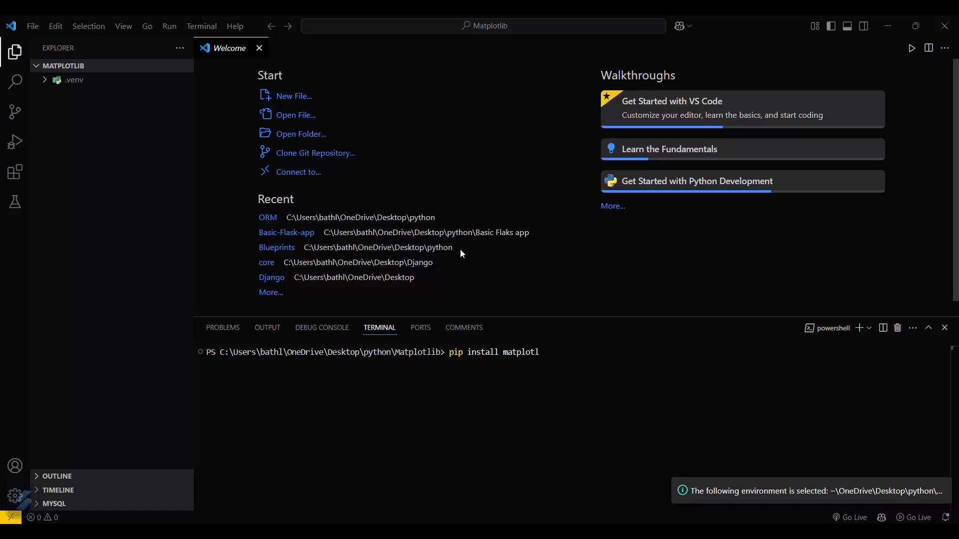
text(ib)
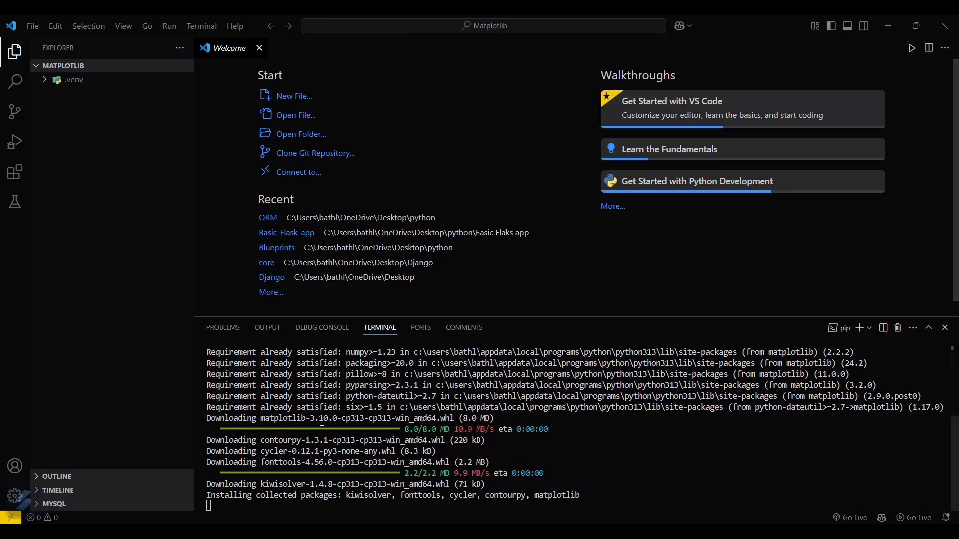
mouse_move(314, 507)
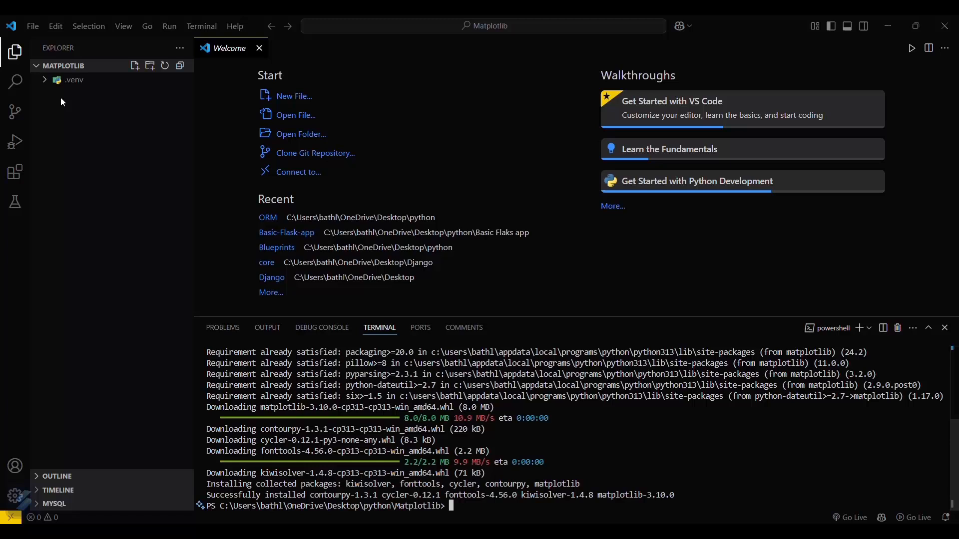
Start adding a new file to the Matplotlib project from the Explorer.
click(134, 66)
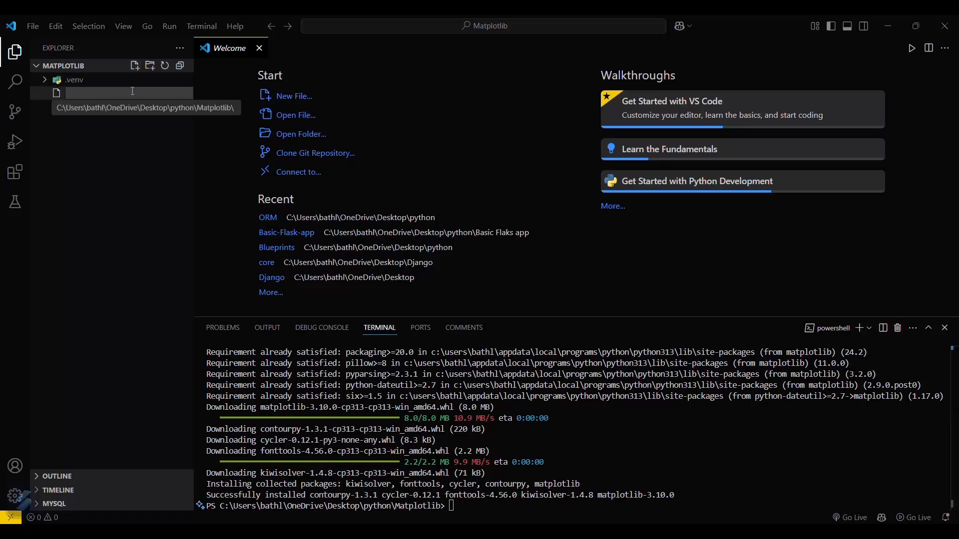
Create test.py and write 'import matplotlib' on its first line.
text(tes)
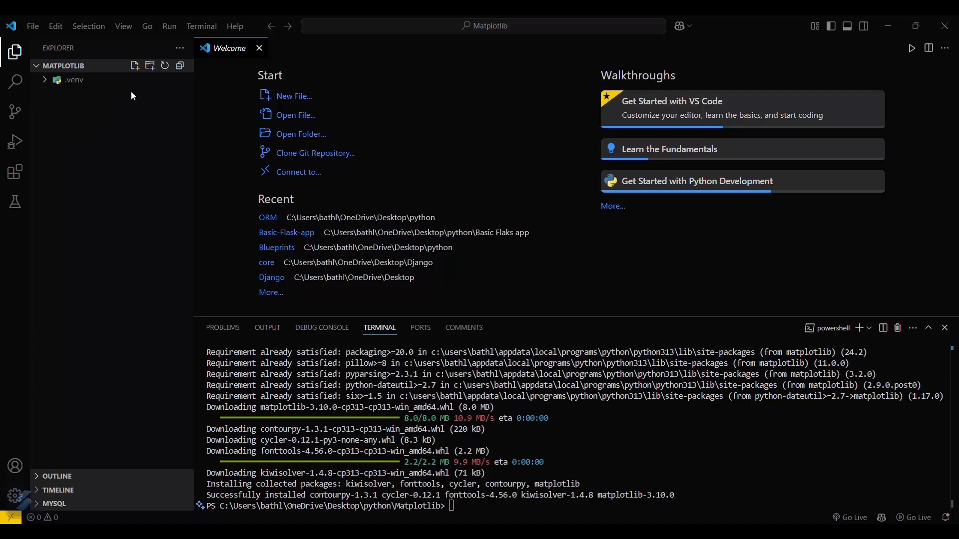
click(134, 66)
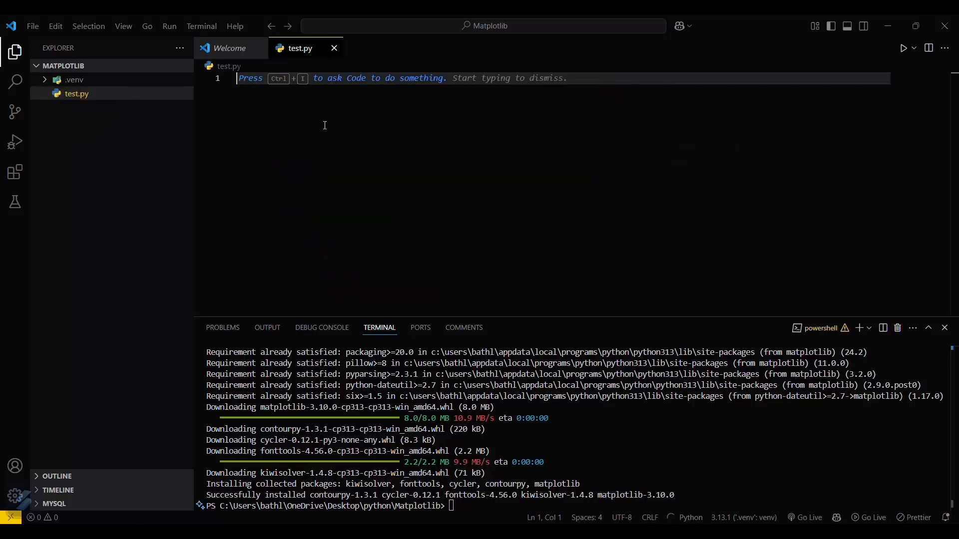
text(import)
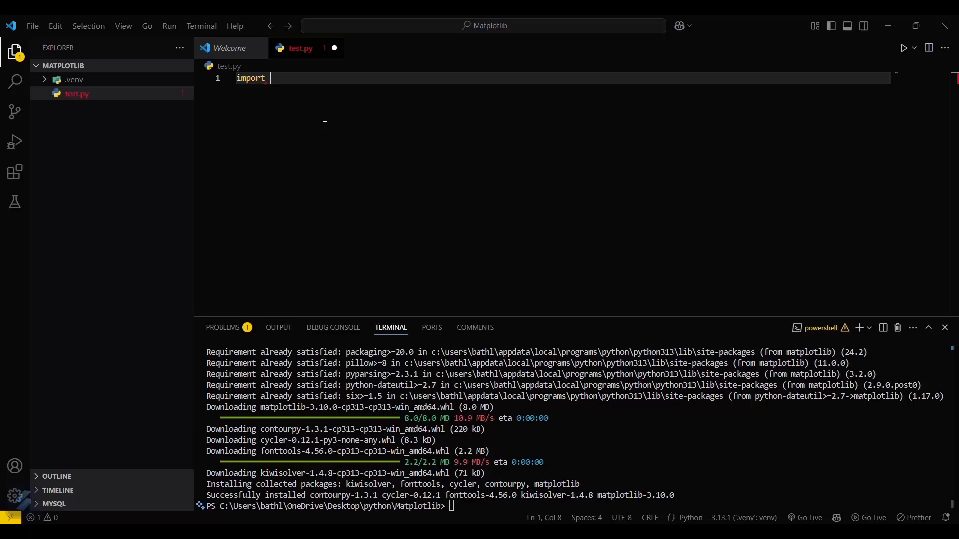
mouse_move(417, 69)
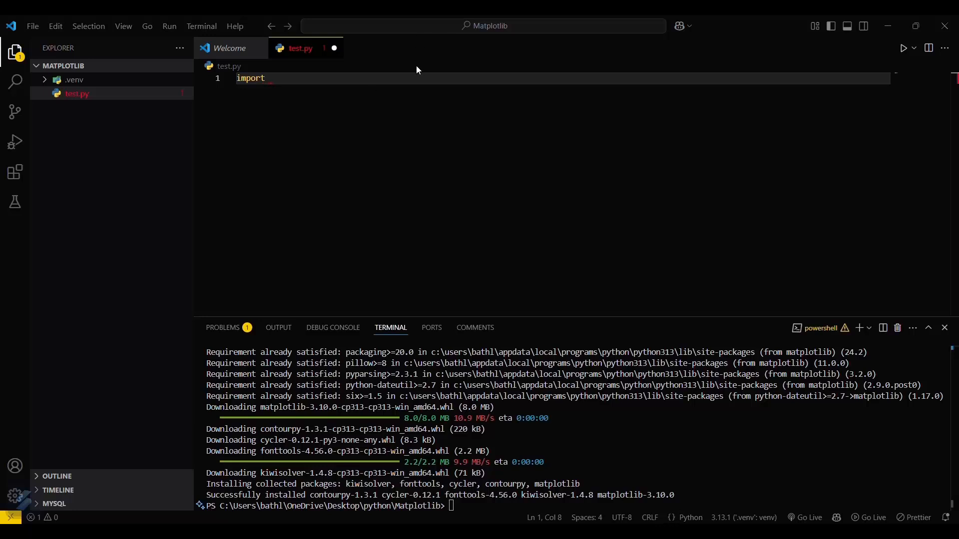
text(matplotlib)
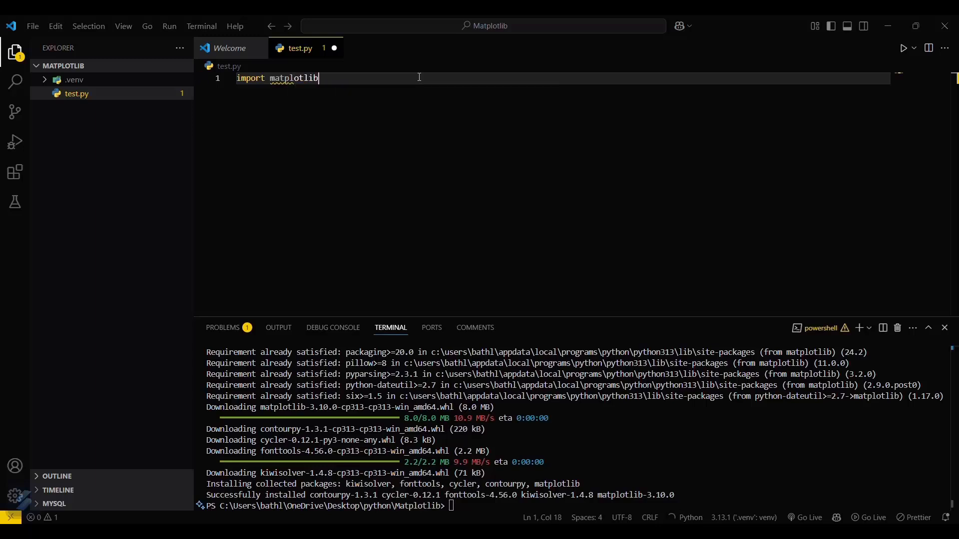
double_click(293, 78)
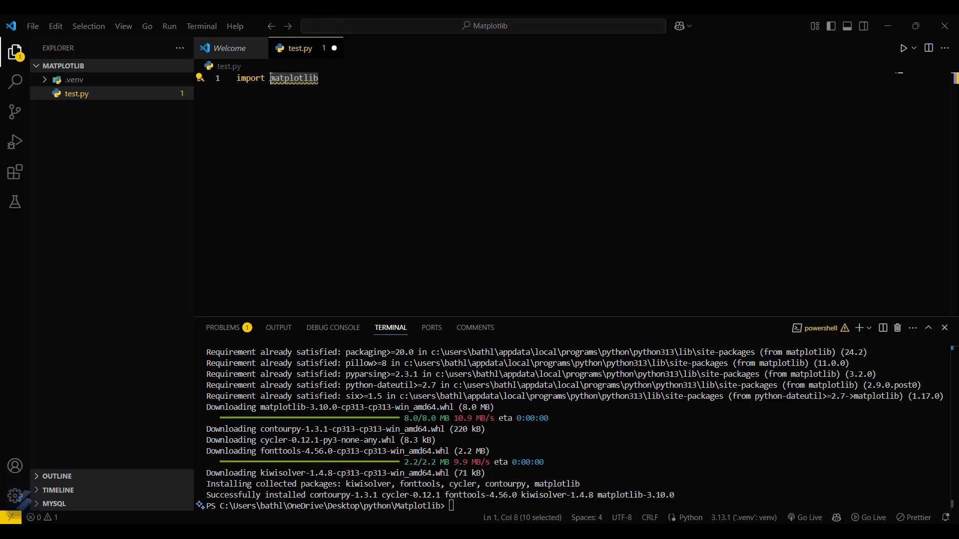
click(324, 78)
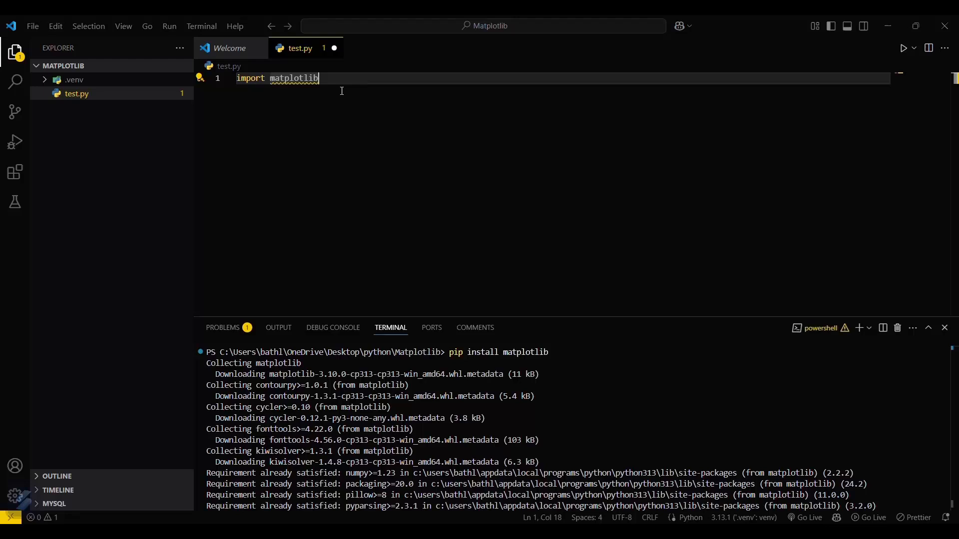
Open a PowerShell terminal at the Matplotlib project folder.
click(230, 48)
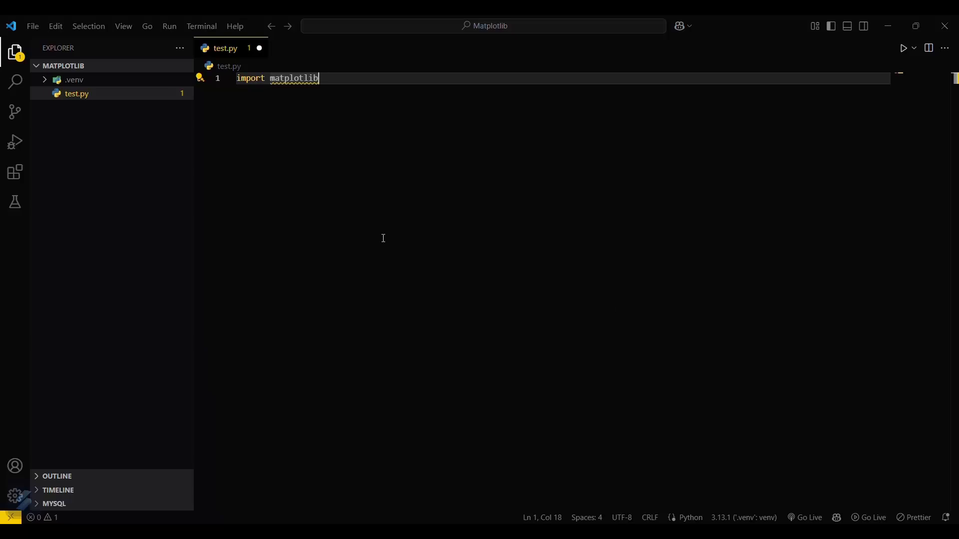
mouse_move(347, 194)
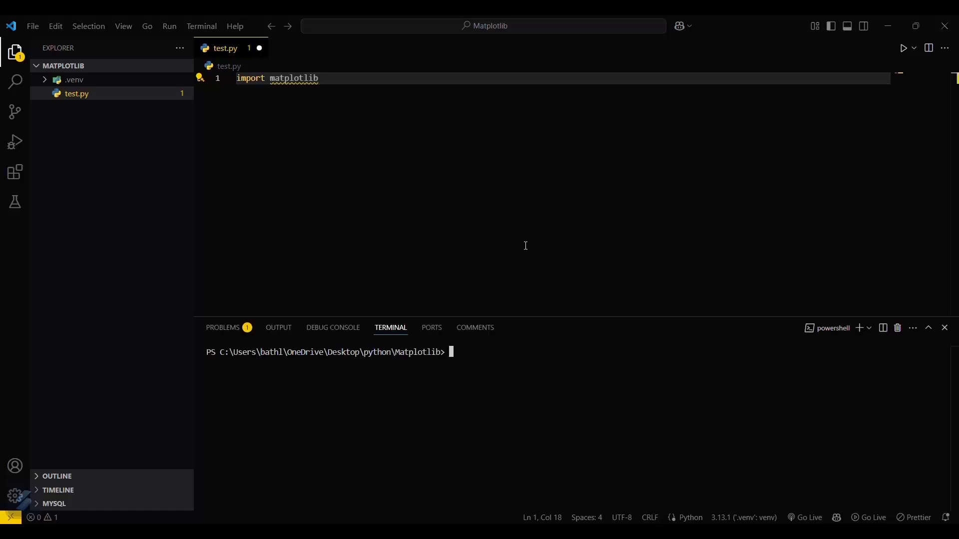
mouse_move(523, 312)
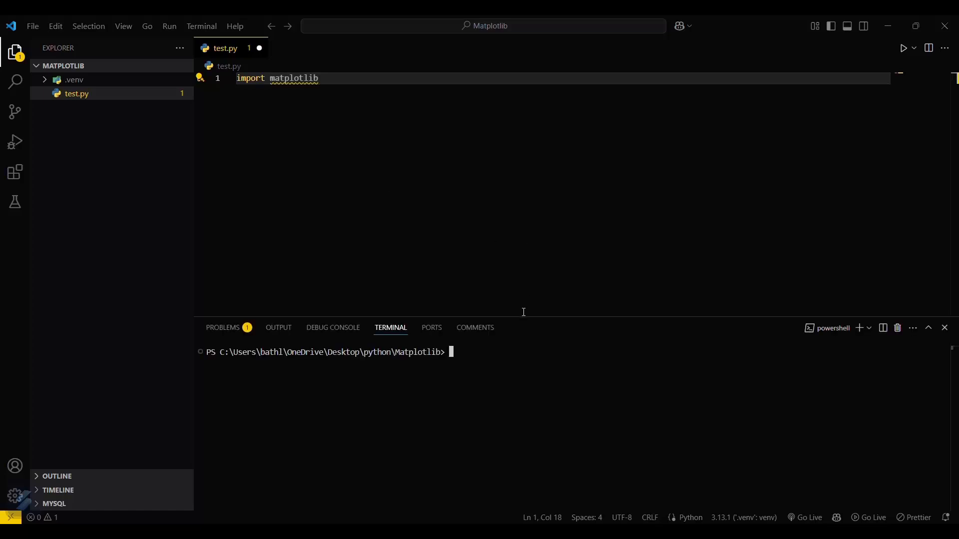
mouse_move(590, 254)
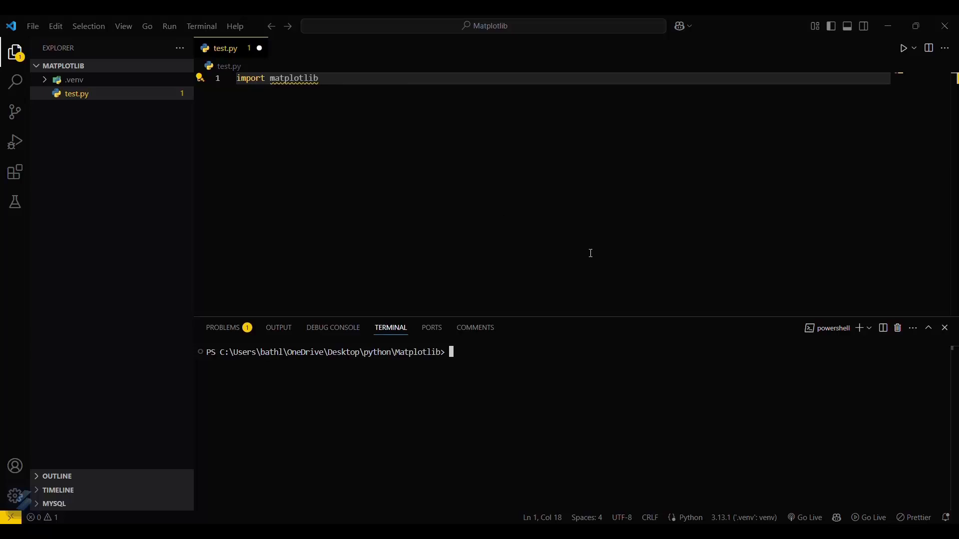
mouse_move(737, 451)
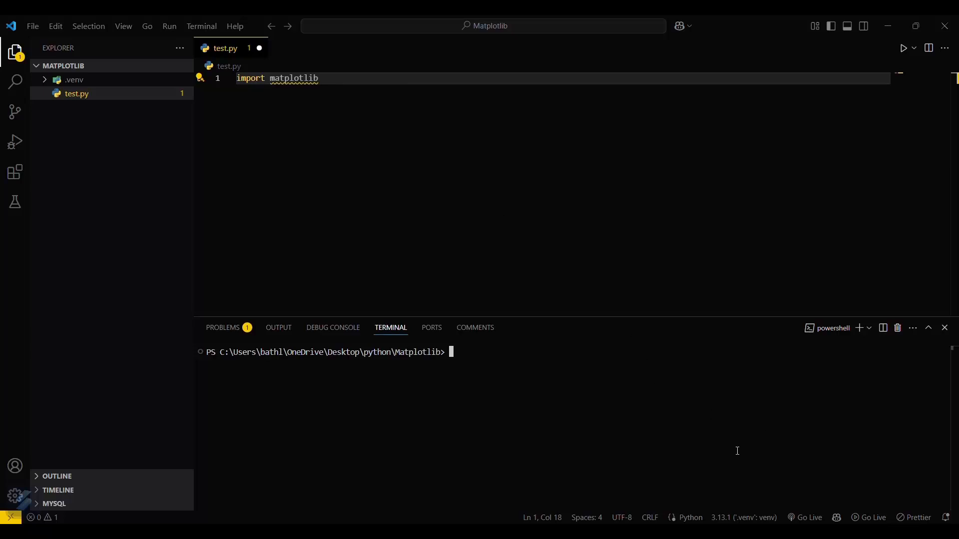
mouse_move(781, 455)
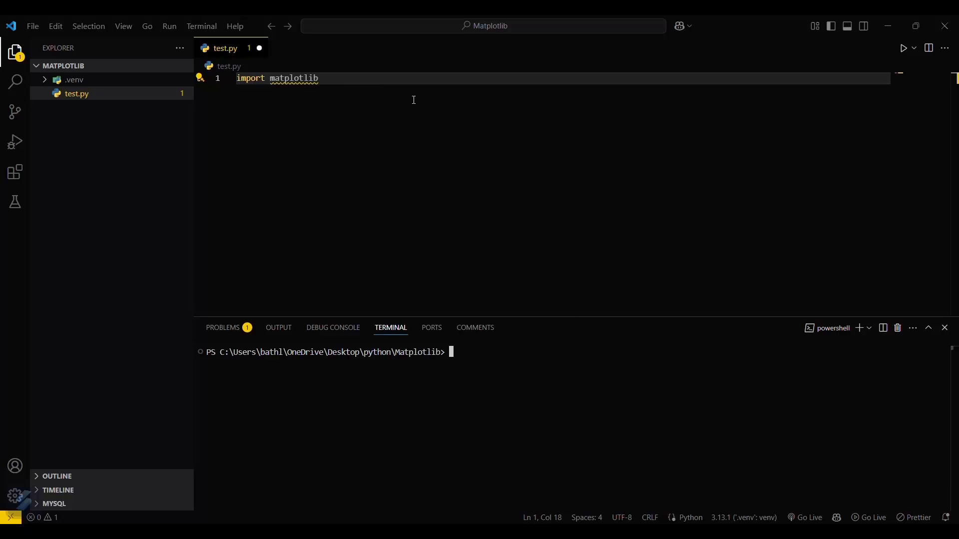
mouse_move(259, 124)
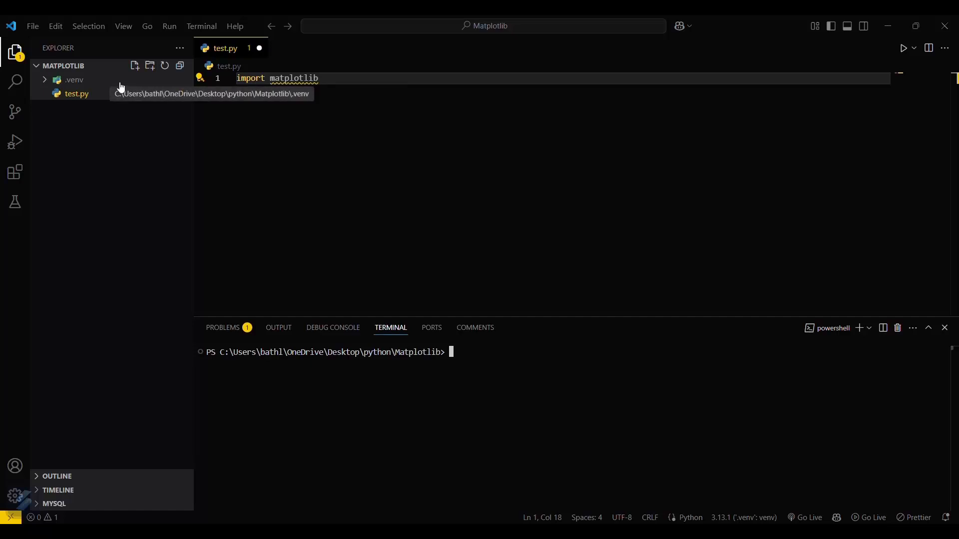
mouse_move(152, 80)
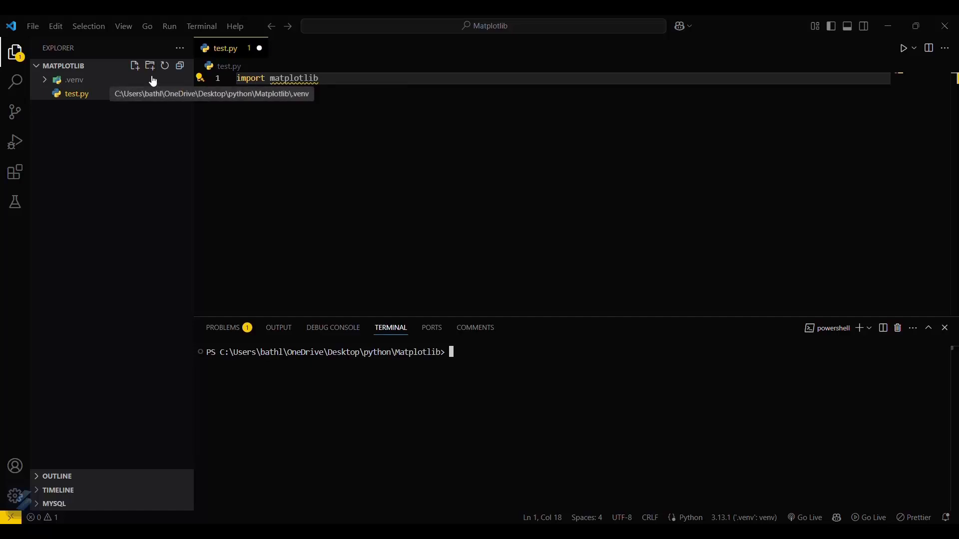
mouse_move(302, 126)
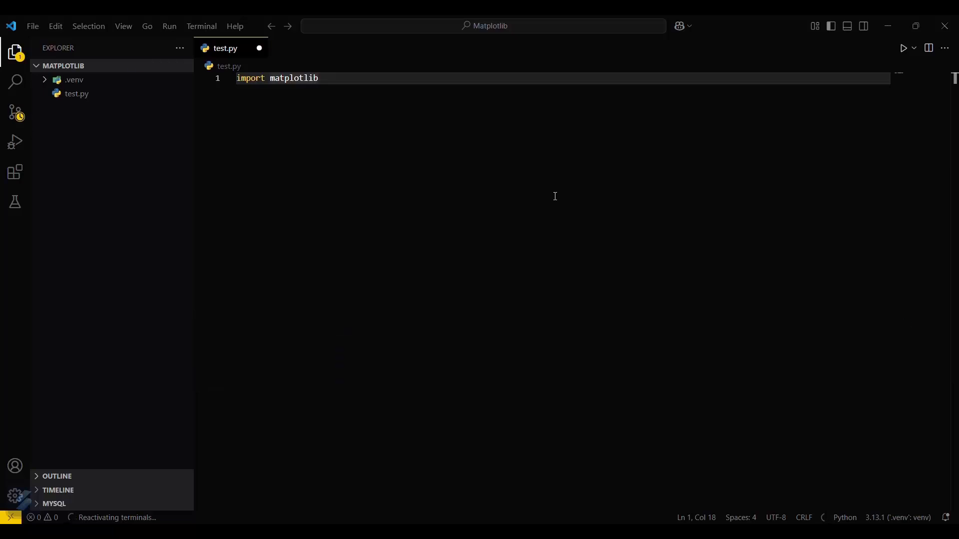
Open a fresh terminal with the .venv activated and dismiss the activation notice.
click(202, 26)
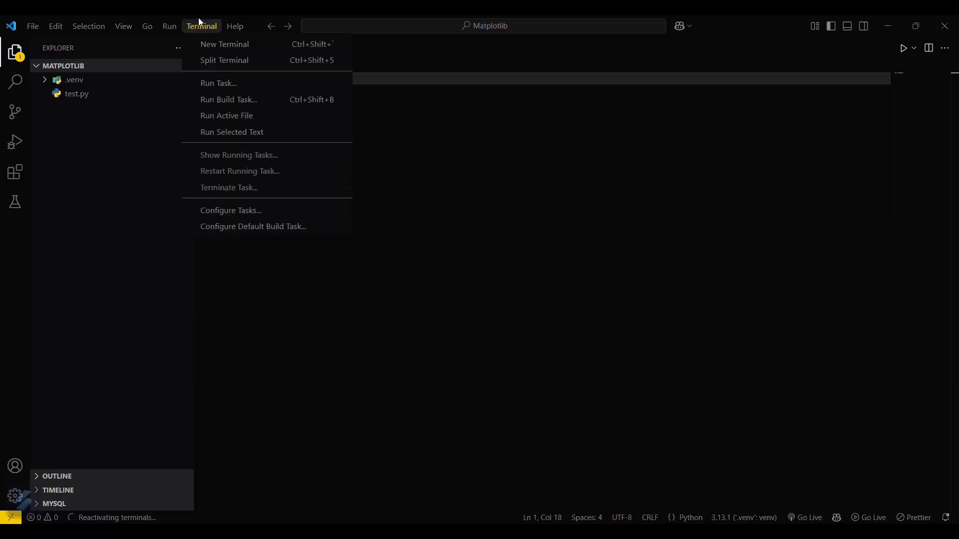
click(224, 44)
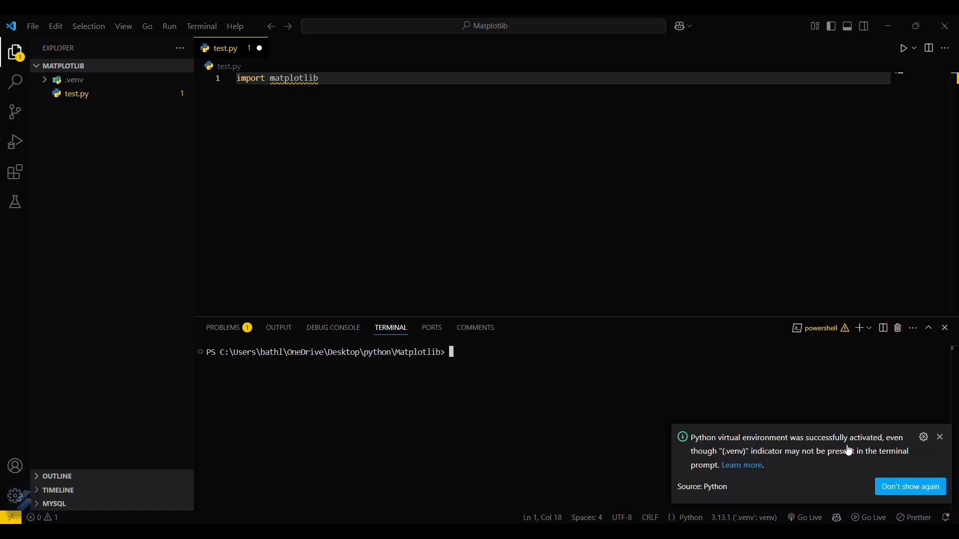
click(939, 437)
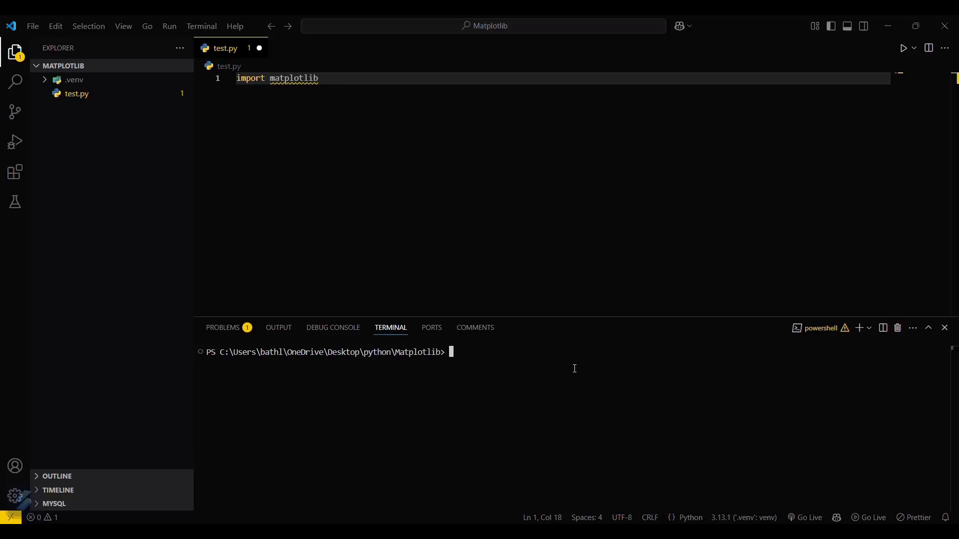
mouse_move(555, 403)
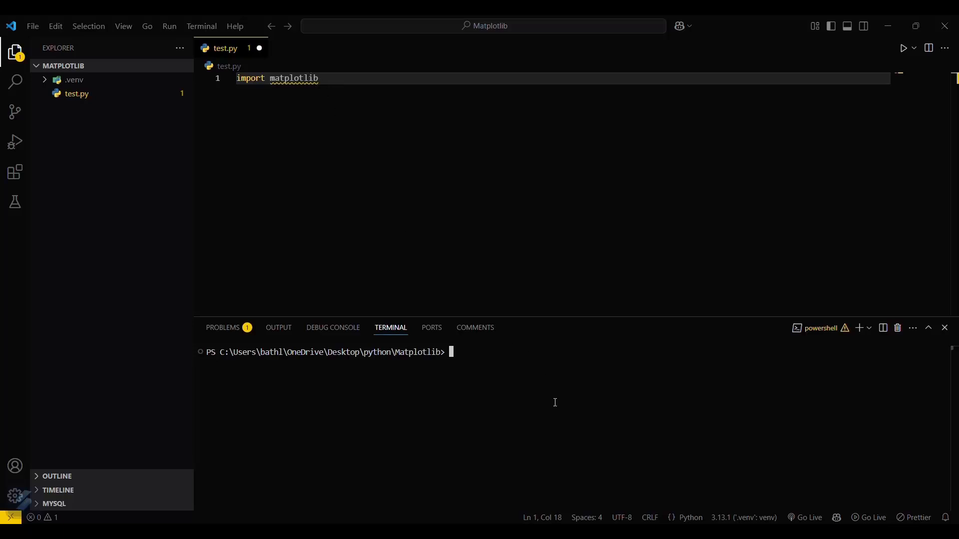
Rerun 'pip install matplotlib', confirming matplotlib 3.10.0 and dependencies already satisfied.
text(pip install mat)
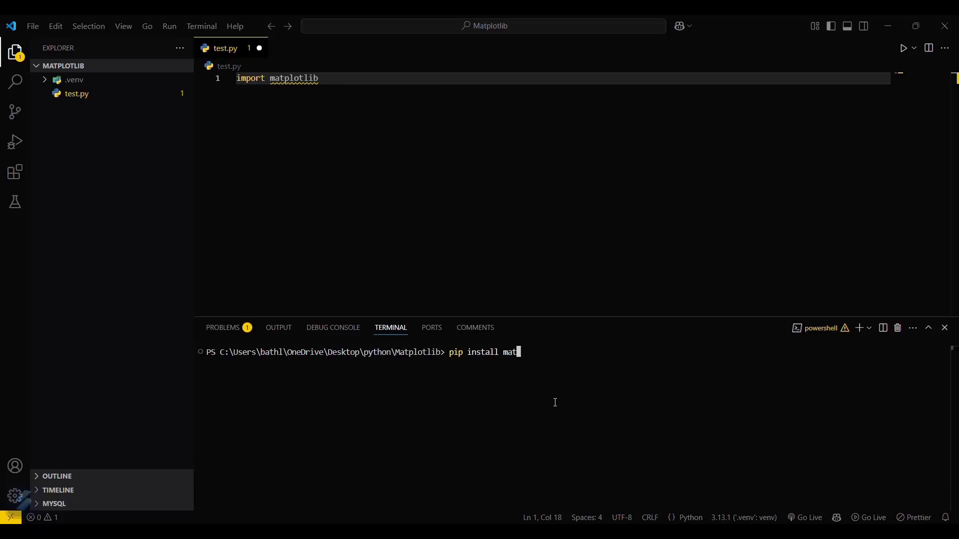
text(plotli)
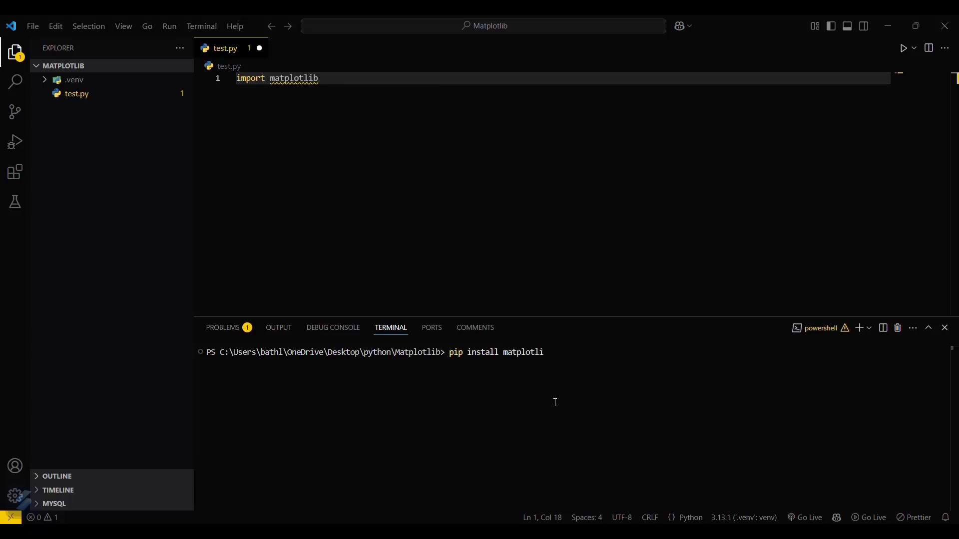
key(Enter)
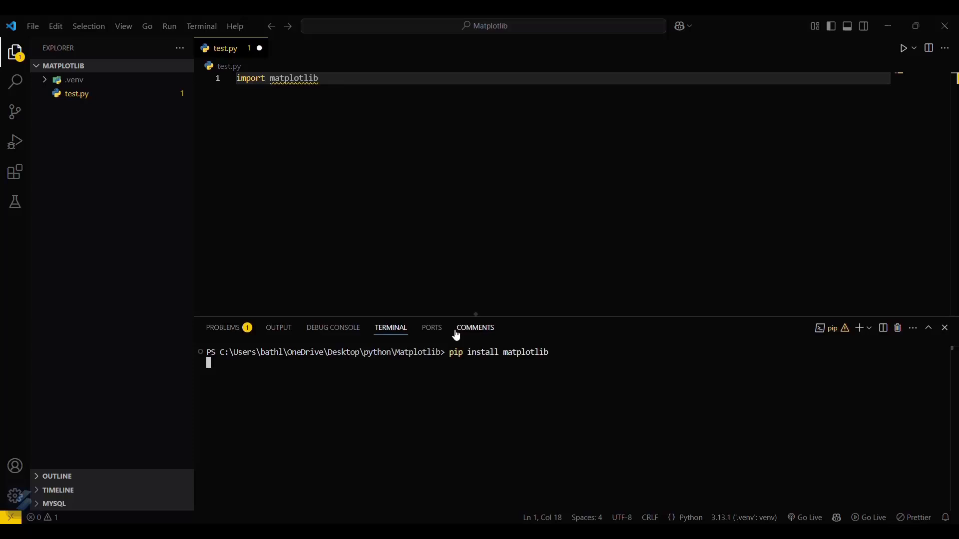
key(Enter)
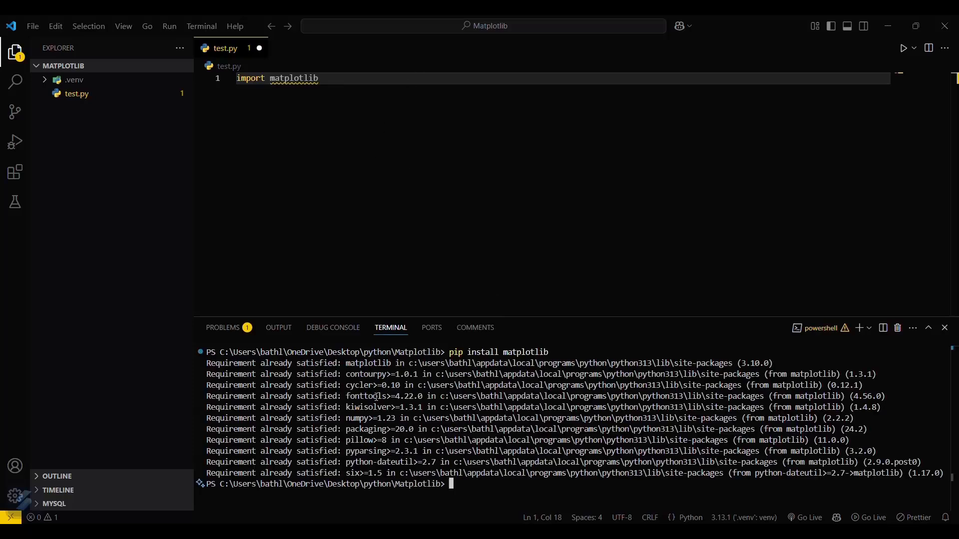
mouse_move(337, 184)
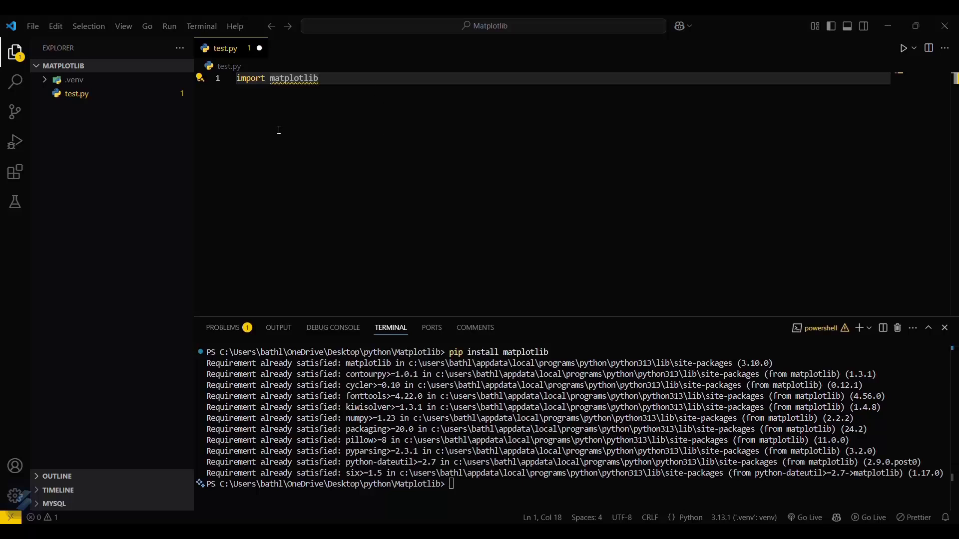
Add a blank second line after 'import matplotlib' and save test.py with zero problems reported.
click(326, 78)
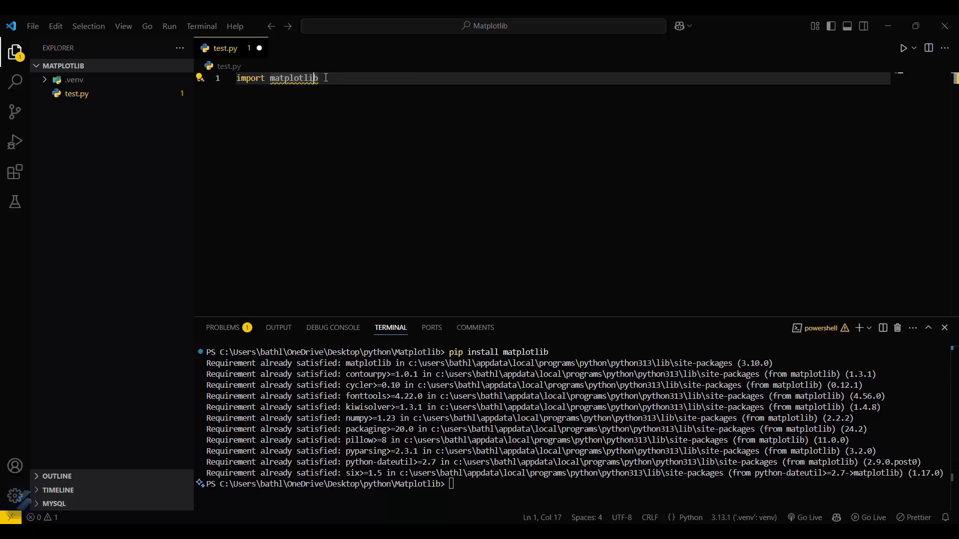
key(Enter)
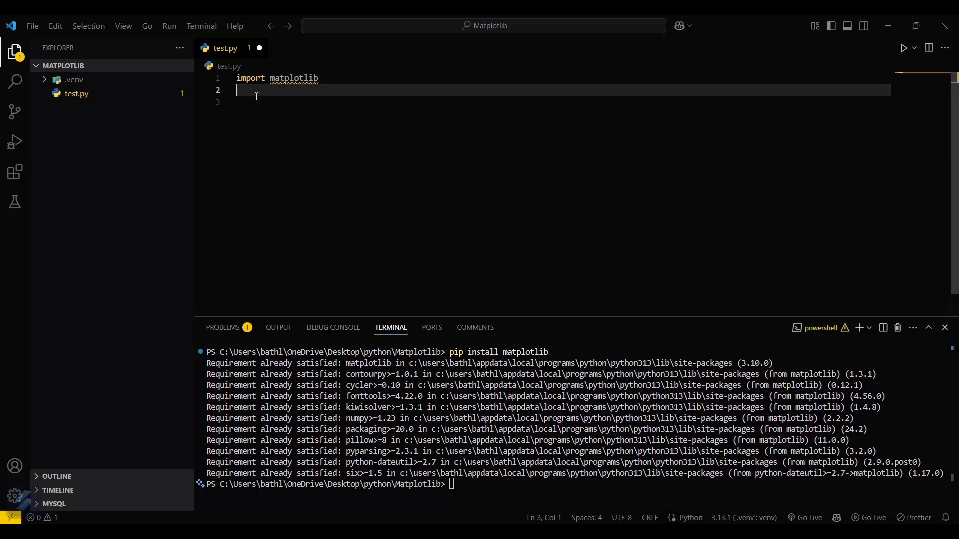
mouse_move(293, 78)
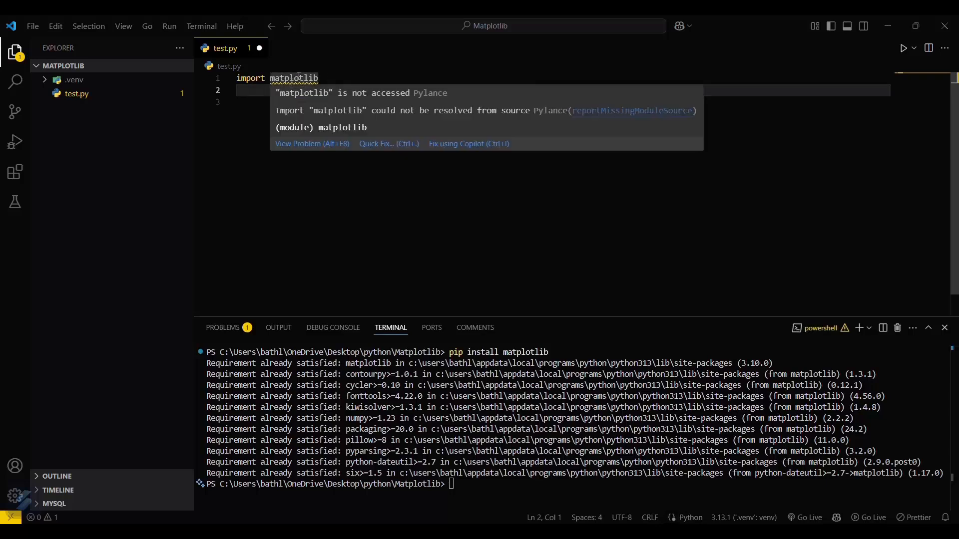
mouse_move(412, 36)
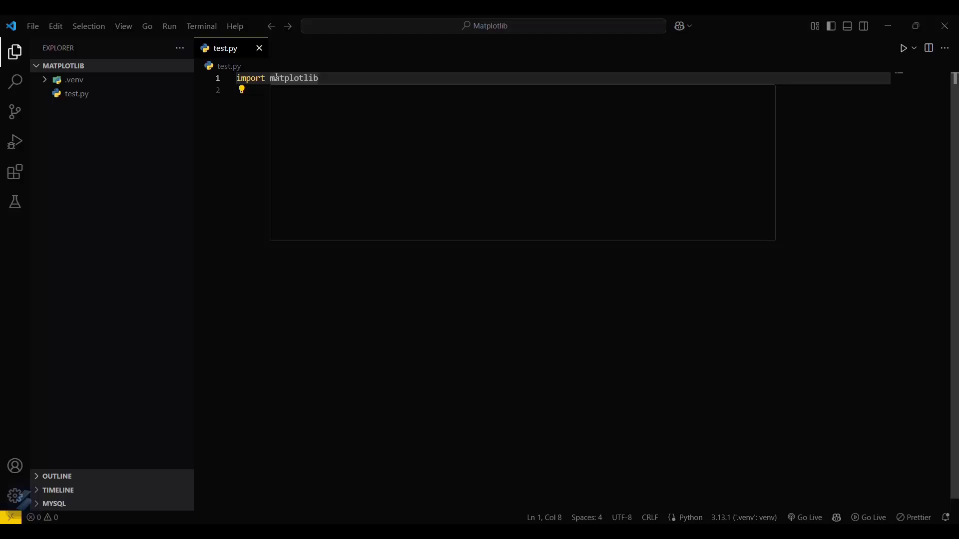
click(333, 78)
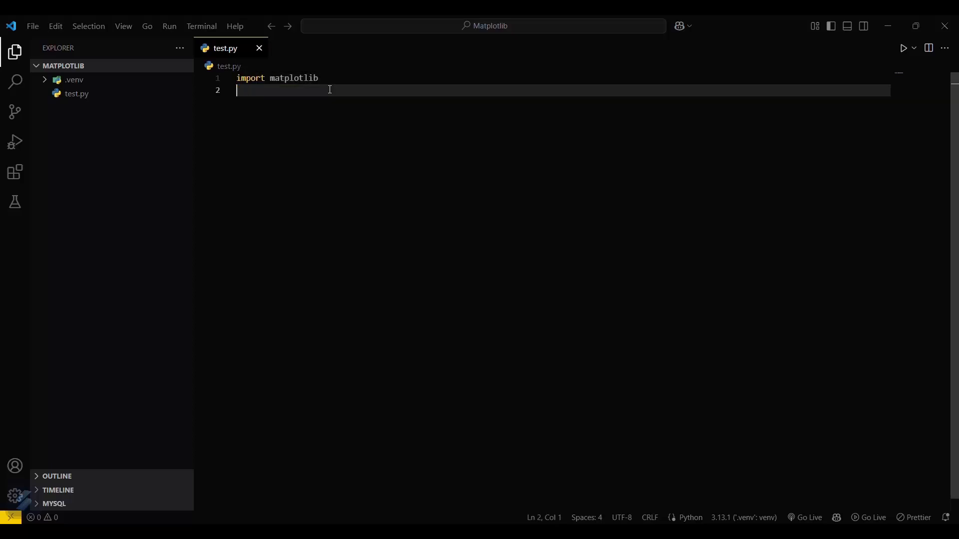
mouse_move(400, 257)
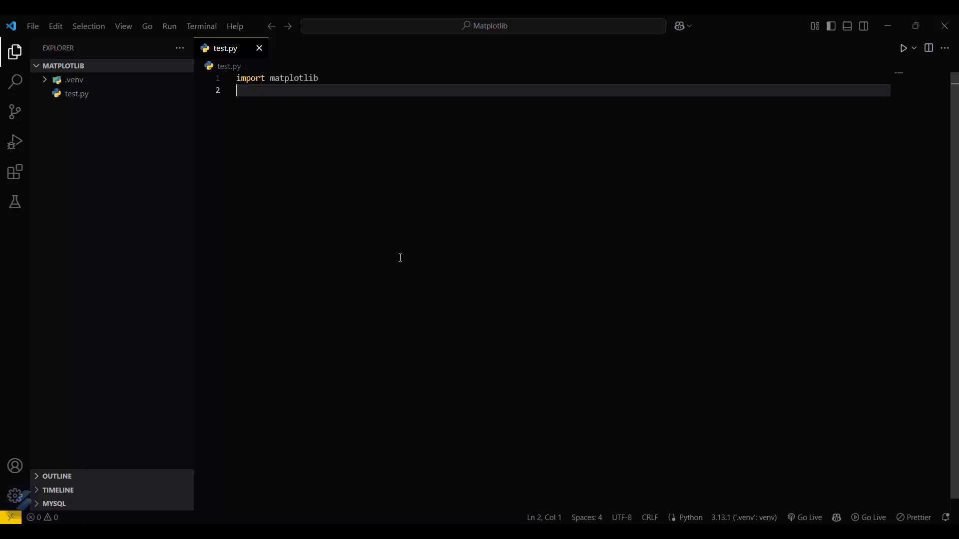